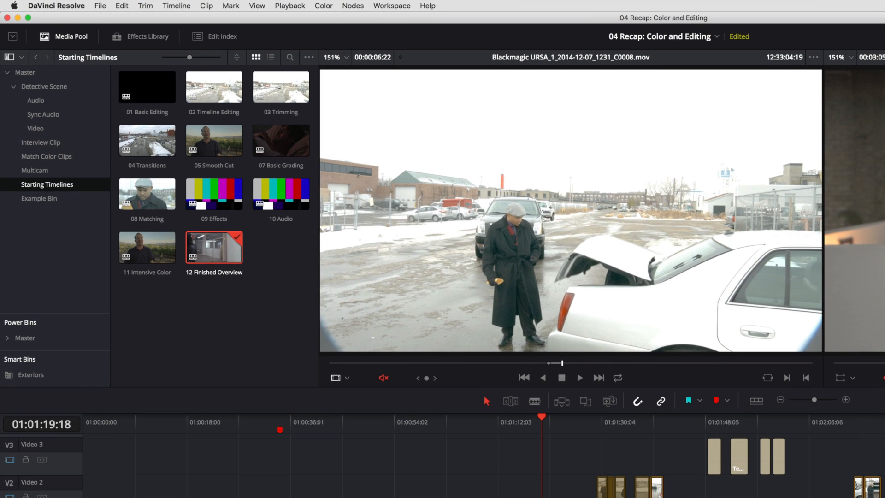
Step: Select all timeline clips flagged cyan via Timeline > Select Clips With Flag Color
left_click(176, 6)
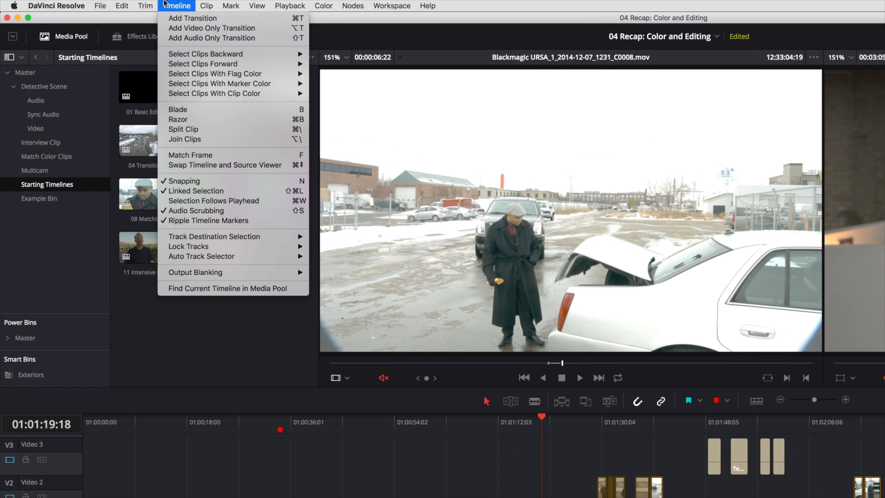
mouse_move(214, 73)
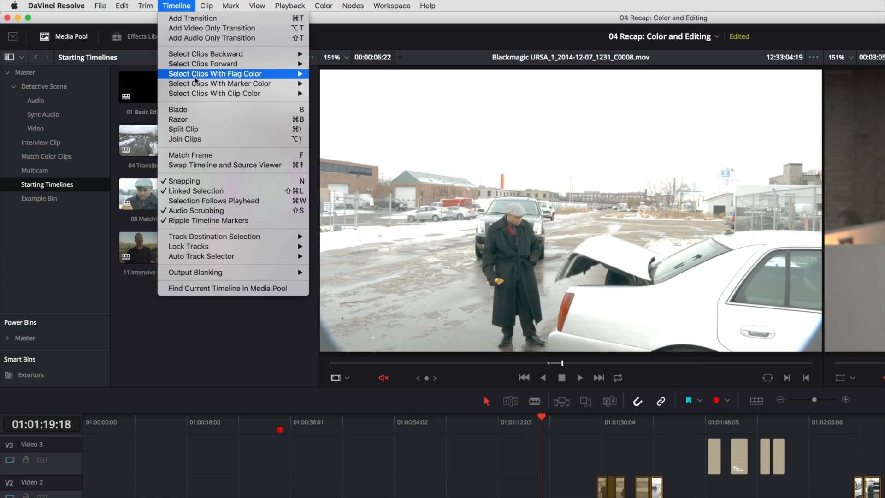
mouse_move(214, 93)
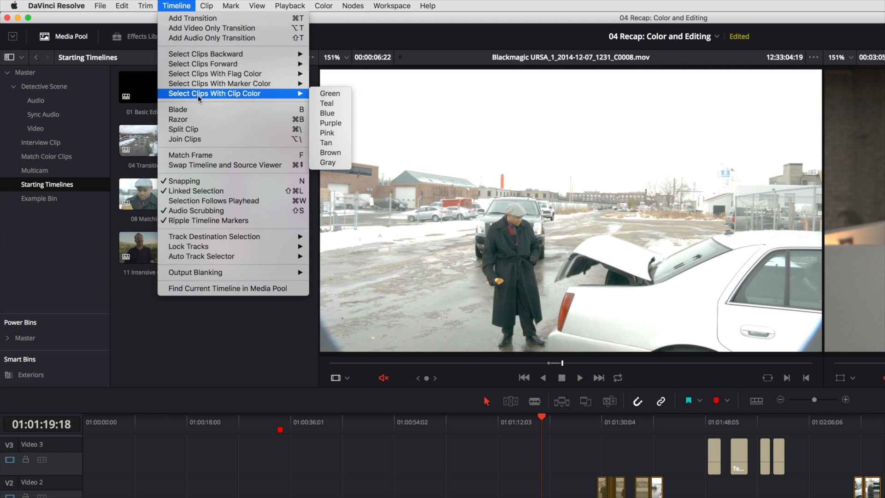
mouse_move(330, 93)
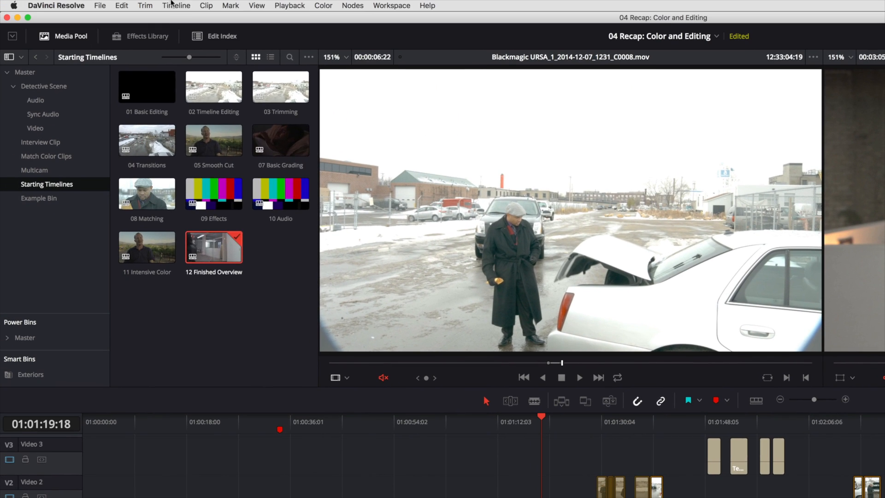
left_click(176, 5)
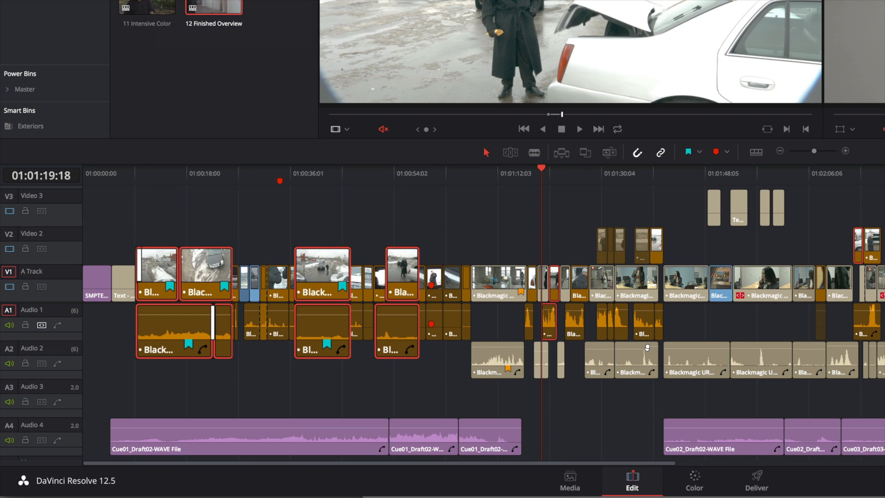
mouse_move(221, 244)
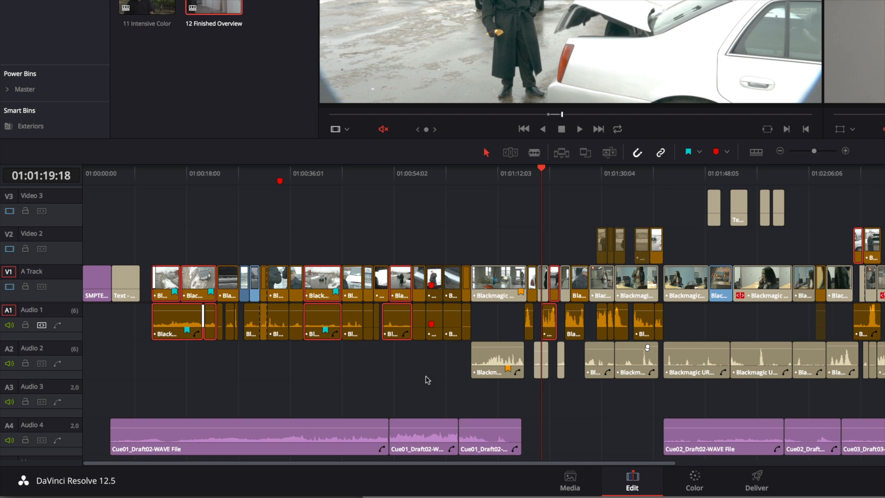
mouse_move(434, 283)
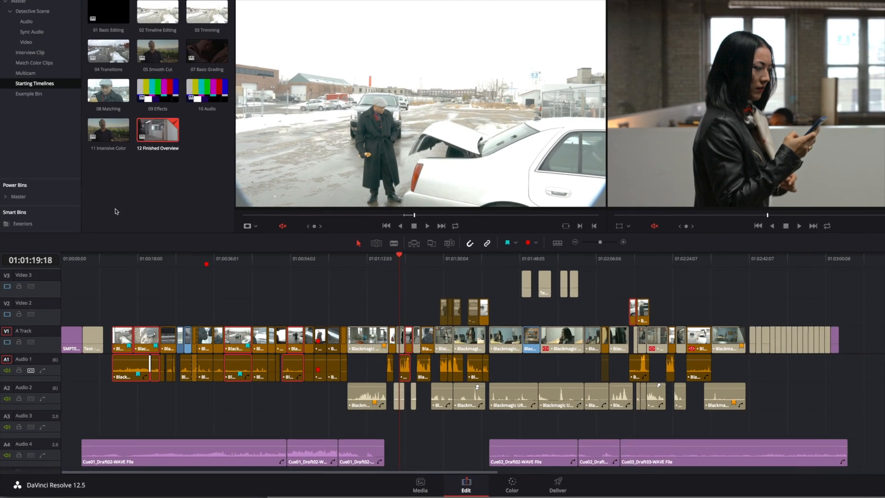
Step: Select the clip with a red marker via Timeline > Select Clips With Marker Color
left_click(118, 4)
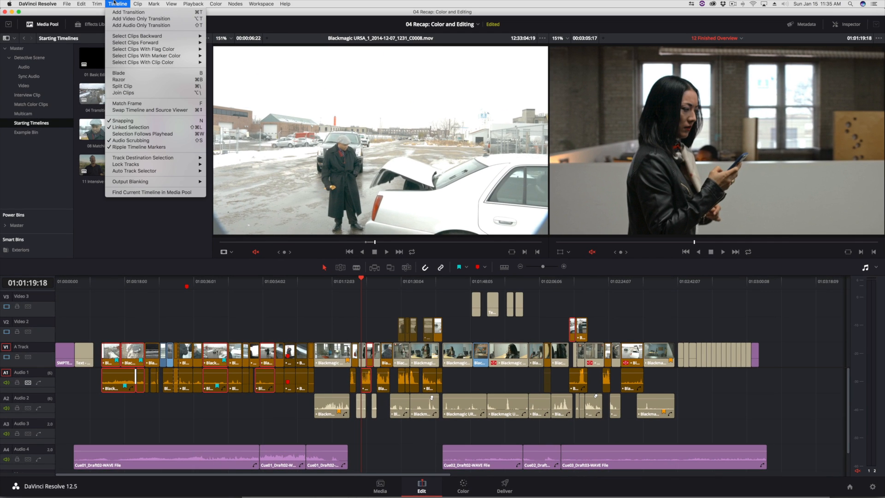
mouse_move(146, 55)
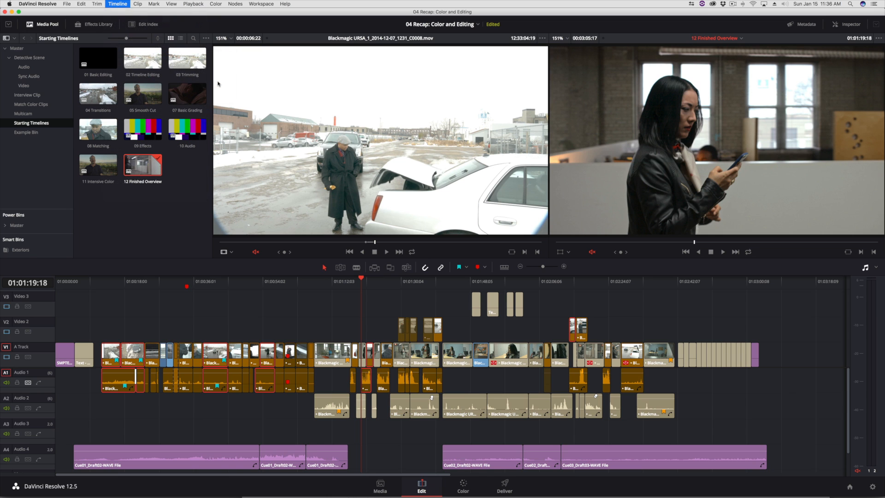
left_click(289, 364)
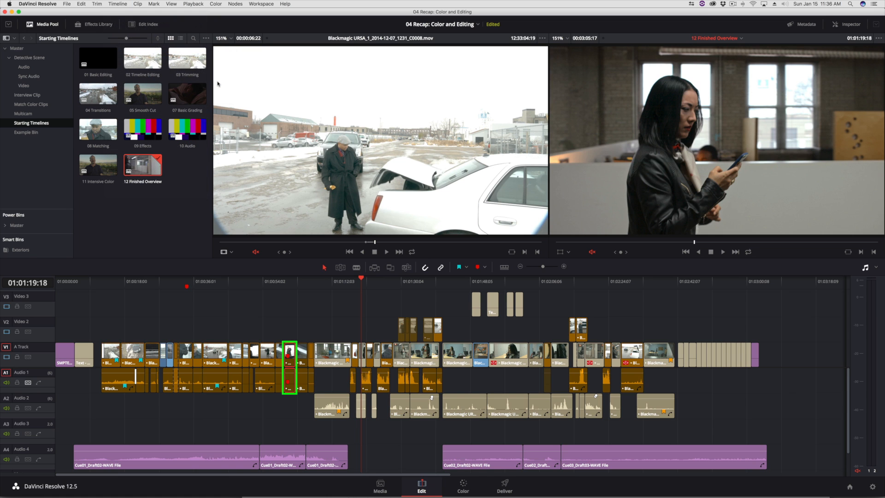